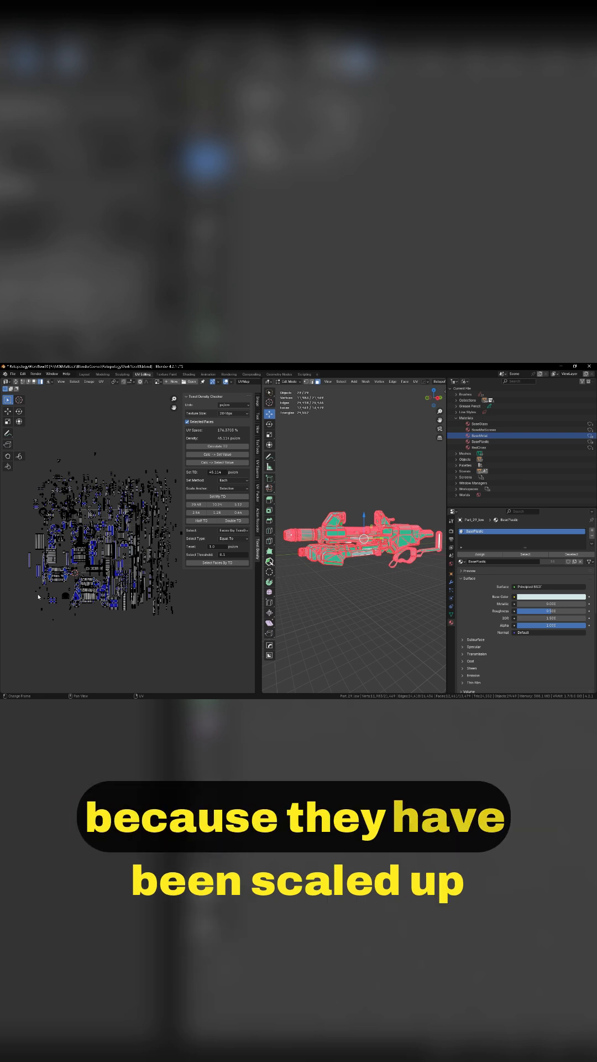
Step: Measure the texel density of one selected UV island on the scattered gun layout
{"action": "left_click", "coordinate": [51, 555]}
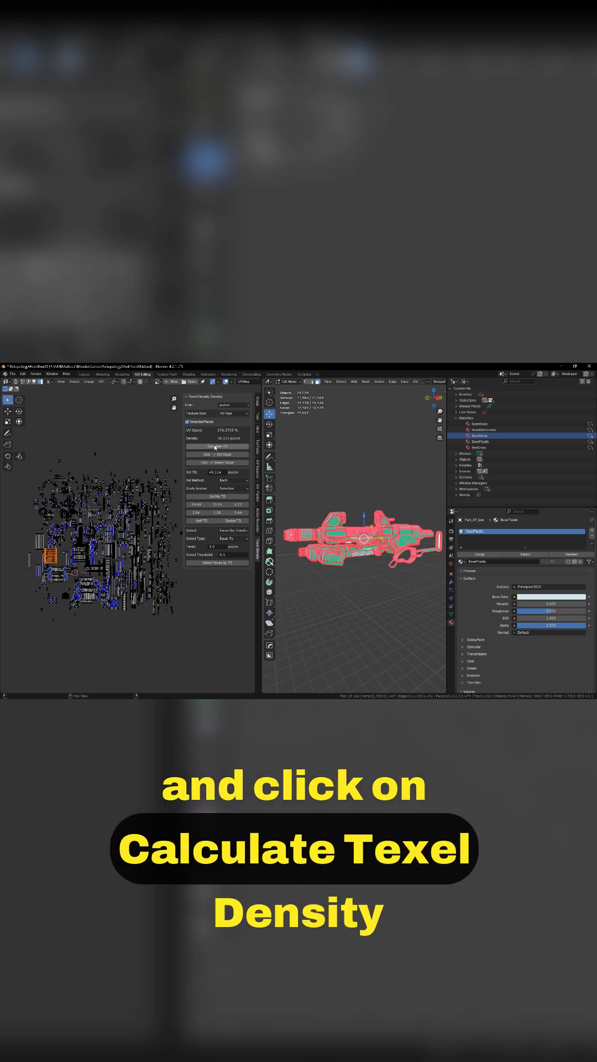
{"action": "left_click", "coordinate": [215, 446]}
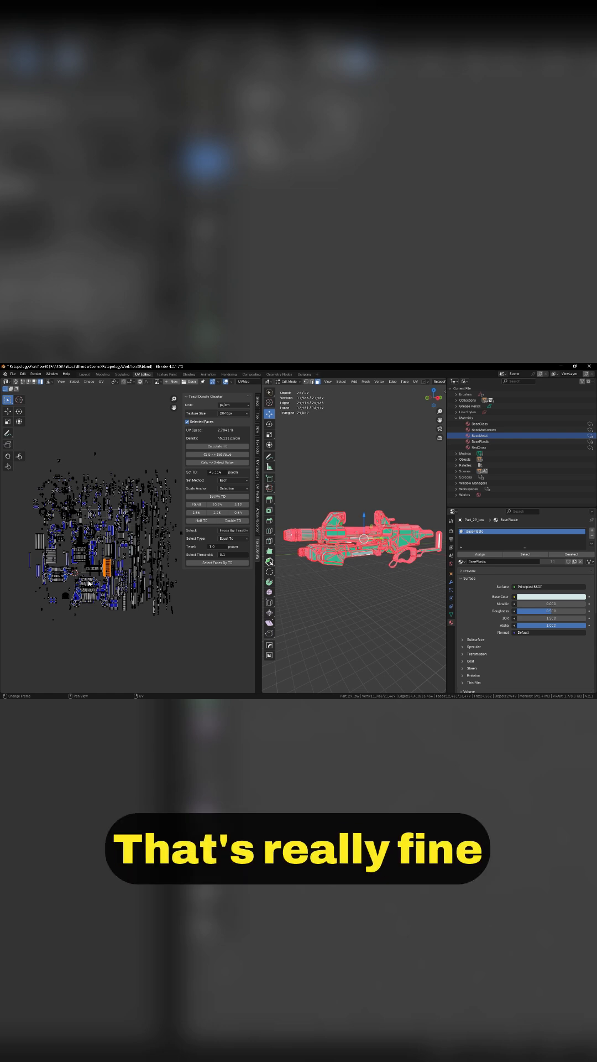
Step: Select every UV island and pack them into the 0–1 square with UV Packer
{"action": "key", "text": "a"}
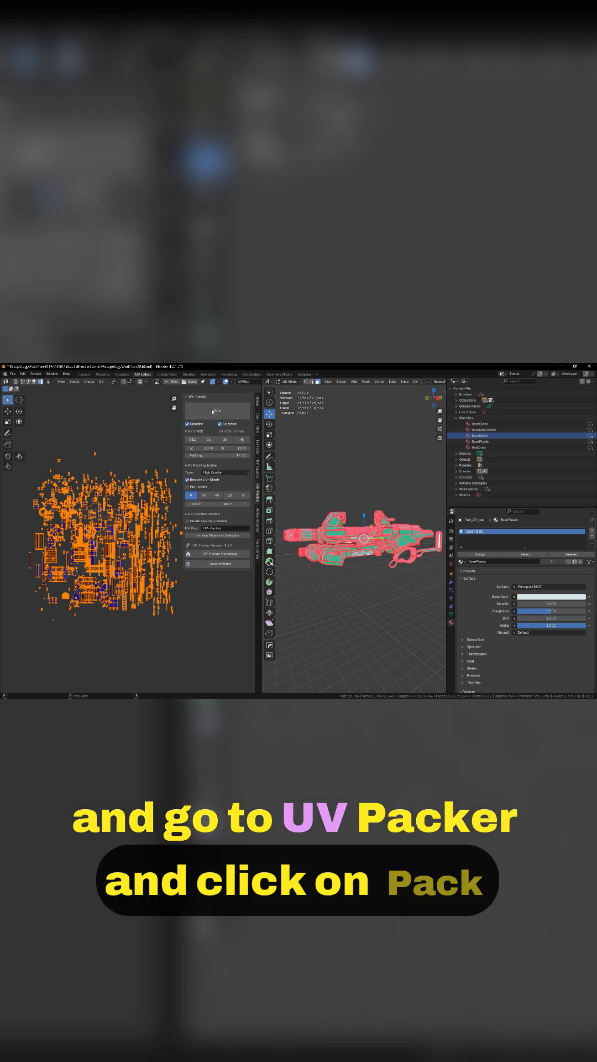
{"action": "left_click", "coordinate": [218, 411]}
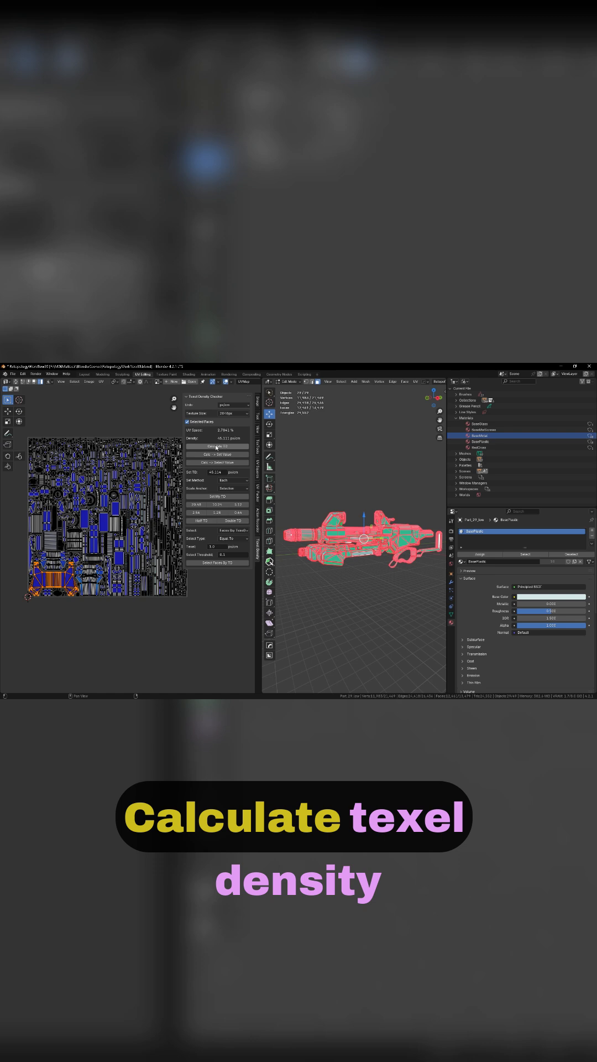
Step: Recalculate texel density for the newly packed UV layout
{"action": "left_click", "coordinate": [217, 446]}
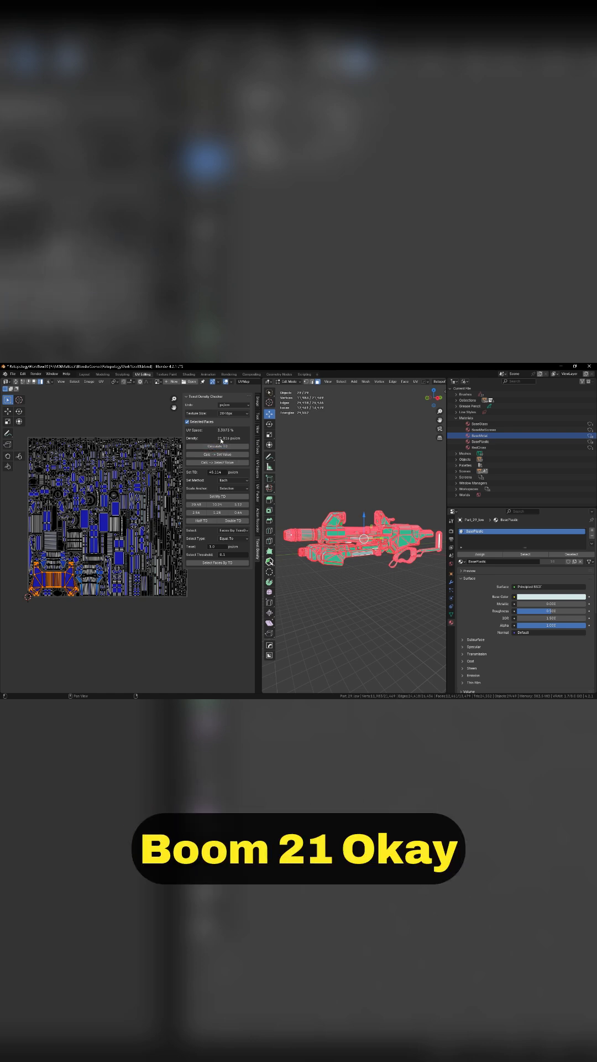